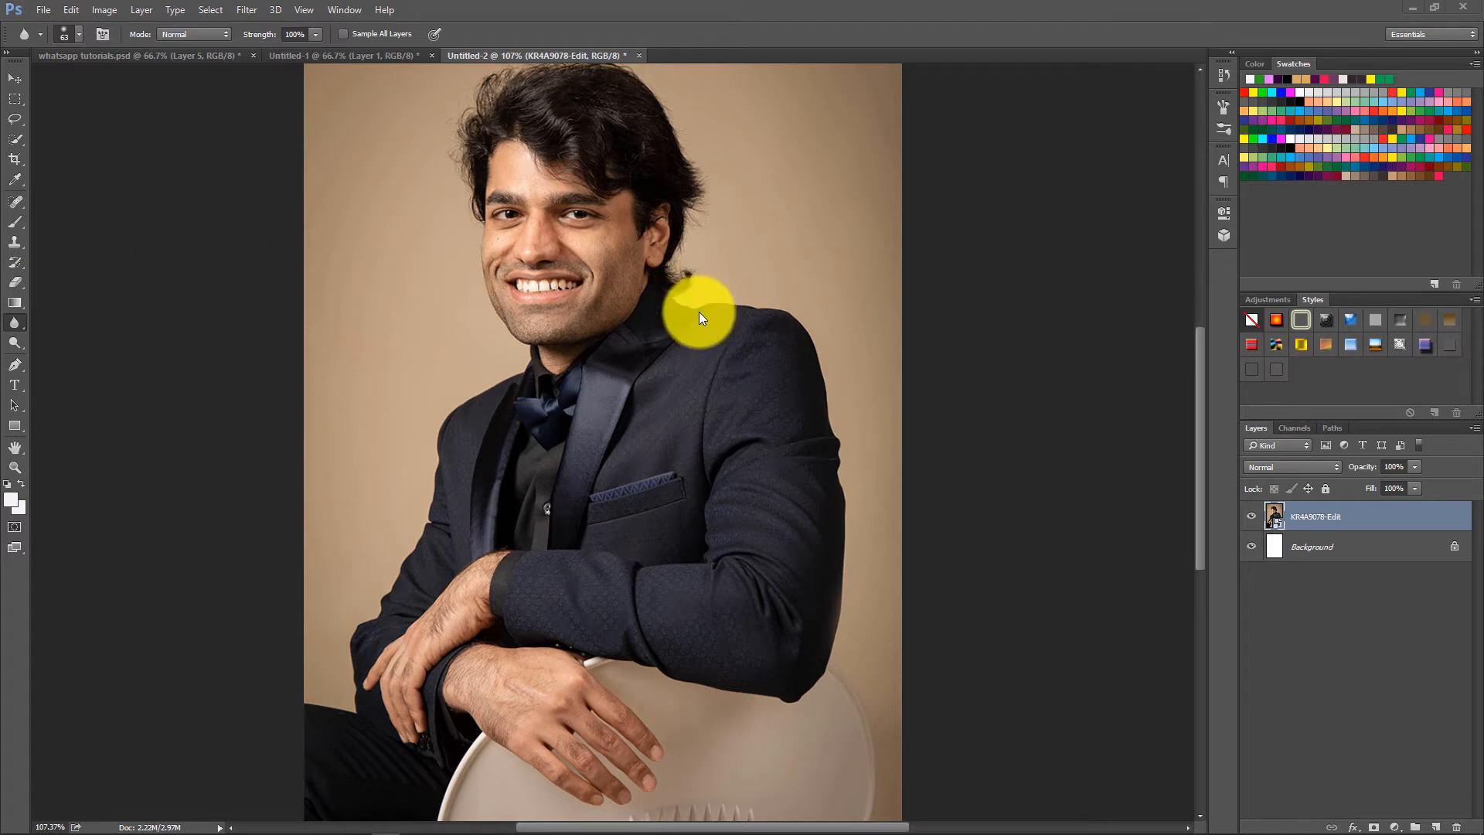
mouse_move(686, 314)
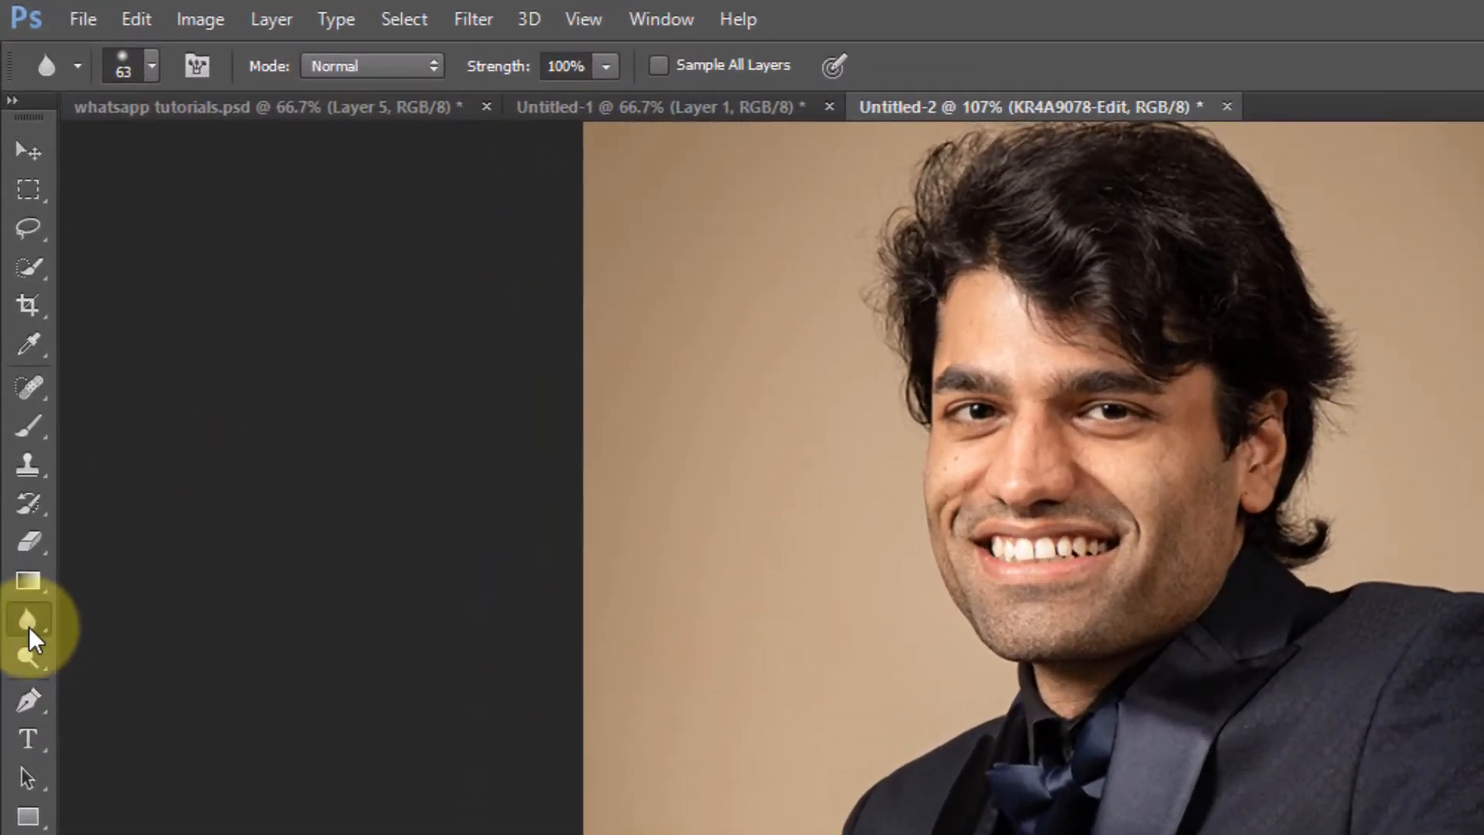
Activate the Blur tool from the Tools panel
left_click(28, 623)
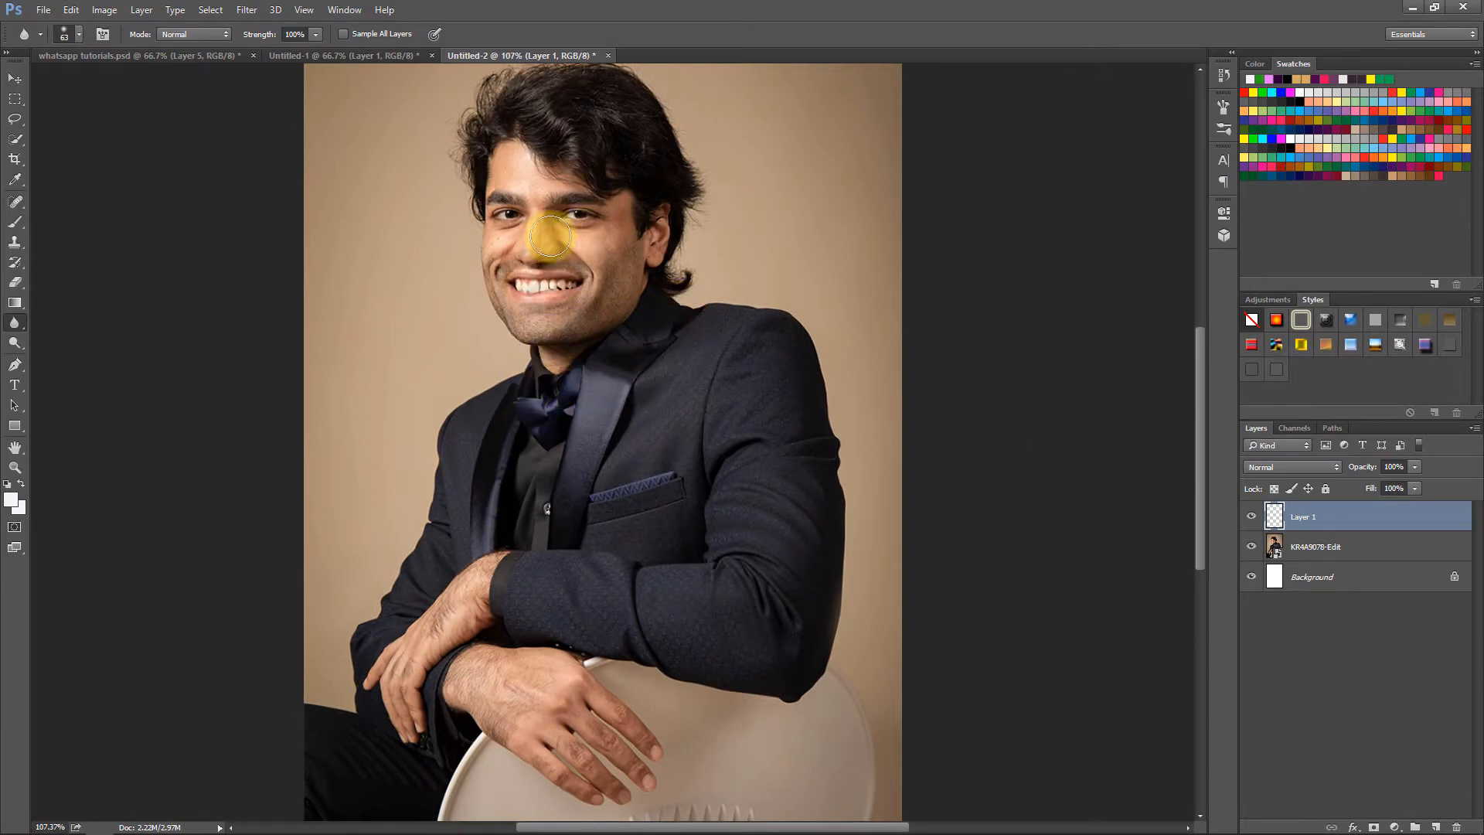
Create an empty Layer 1 above the portrait photo layer
left_click_drag(544, 234, 620, 226)
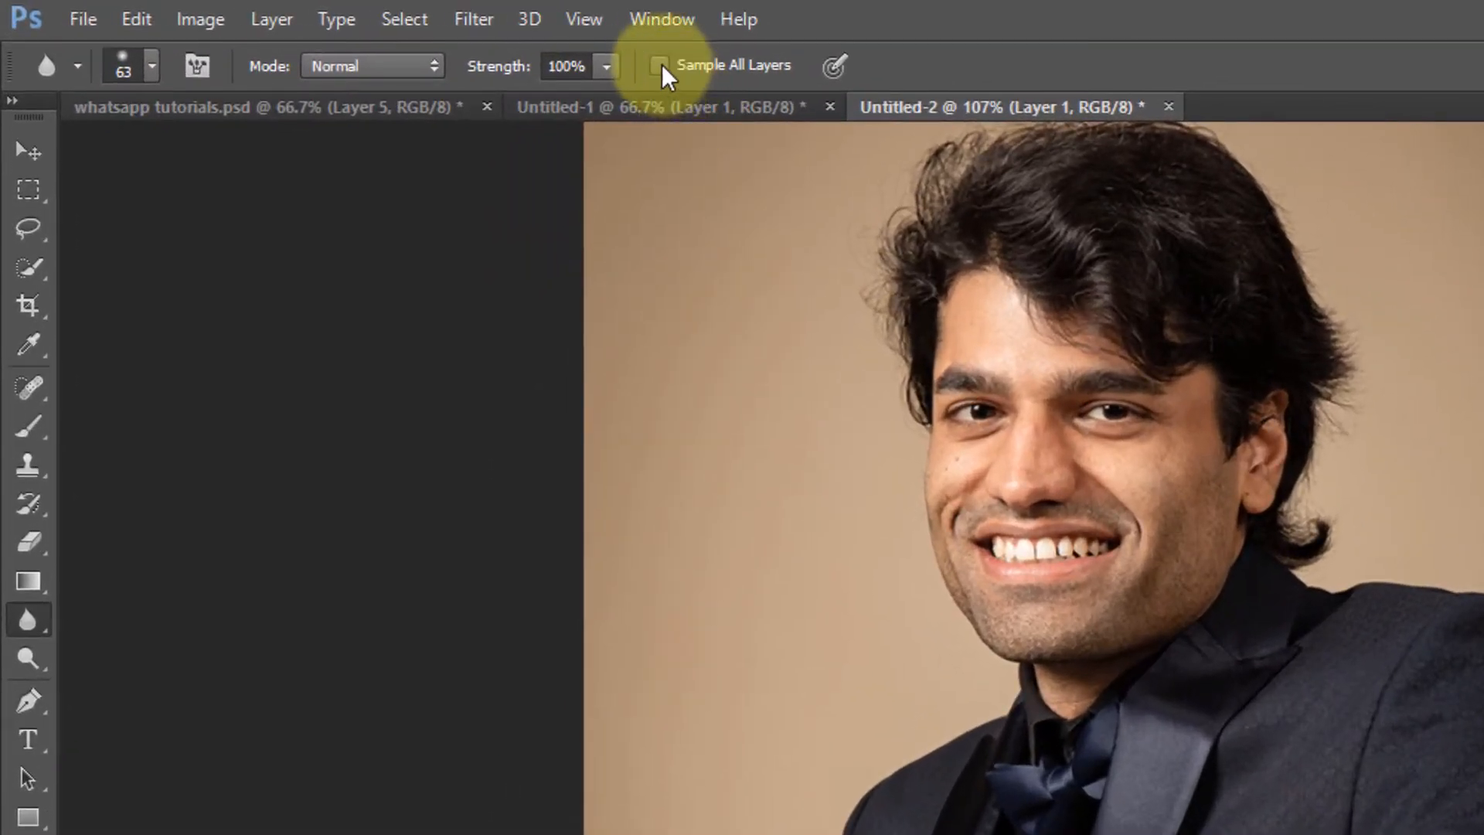
Enable Sample All Layers and blur across the man's eyes on the new layer
left_click(660, 65)
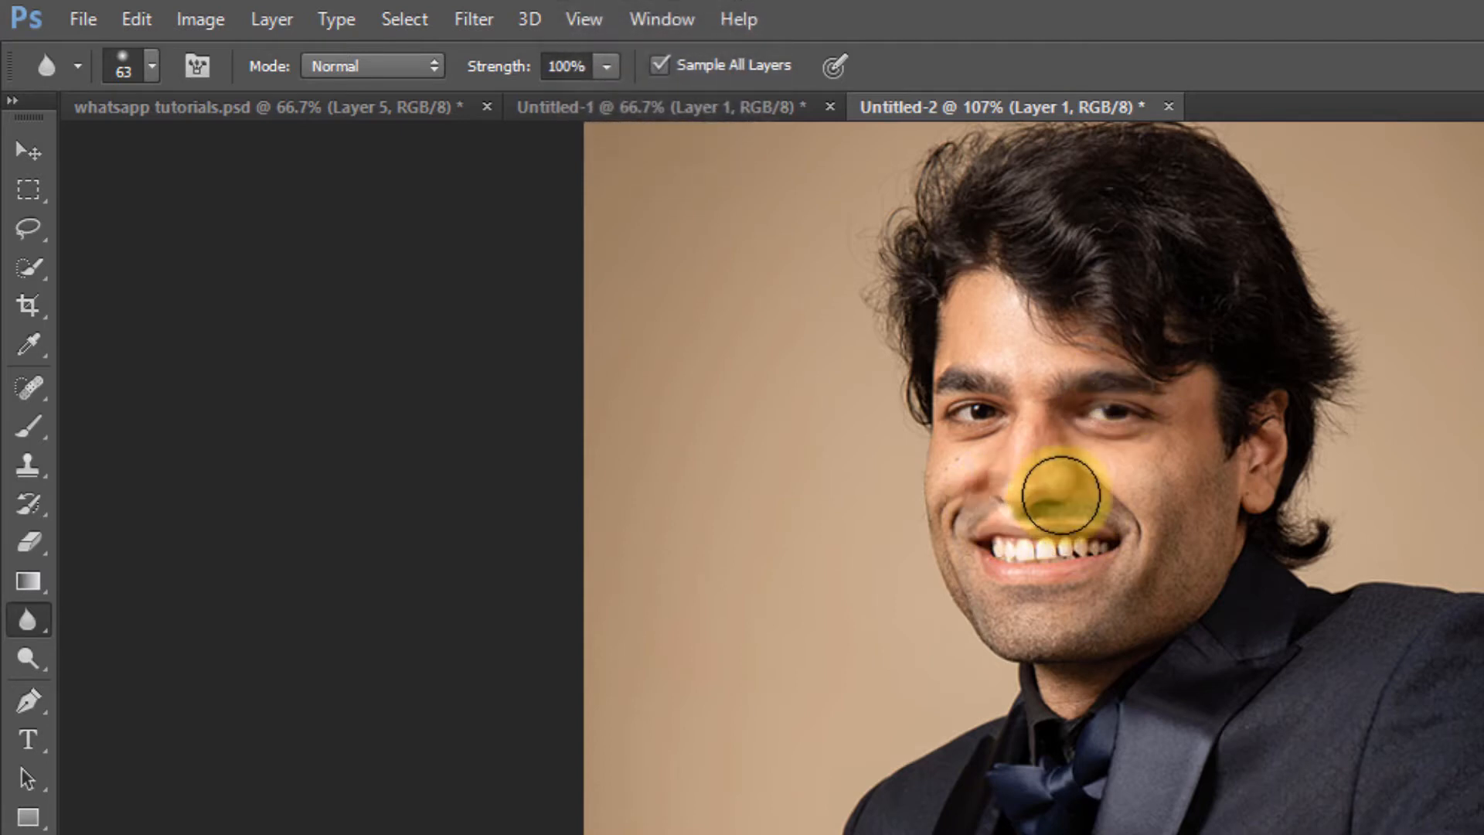
left_click_drag(1060, 496, 932, 365)
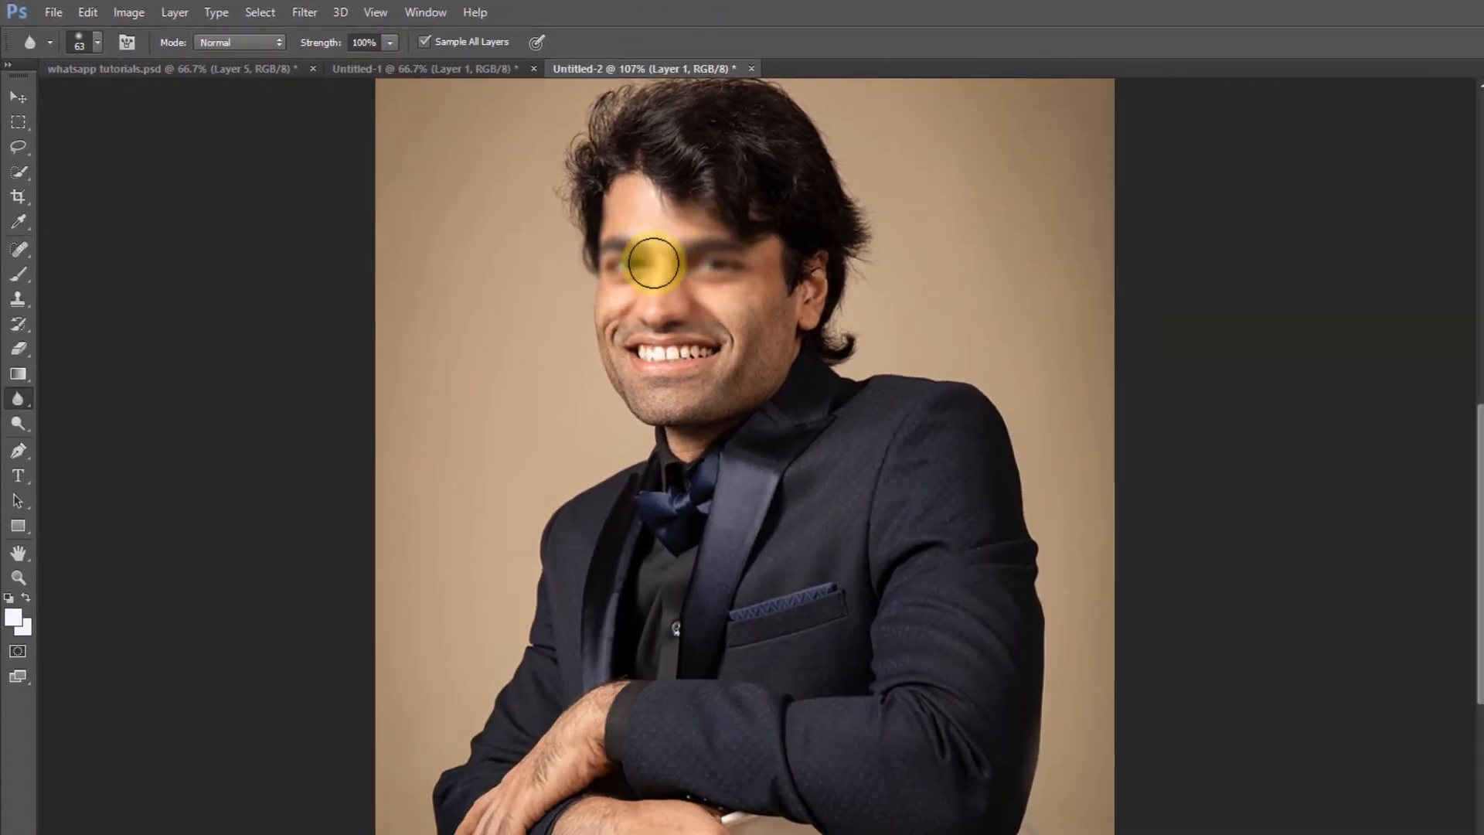
left_click_drag(651, 262, 689, 263)
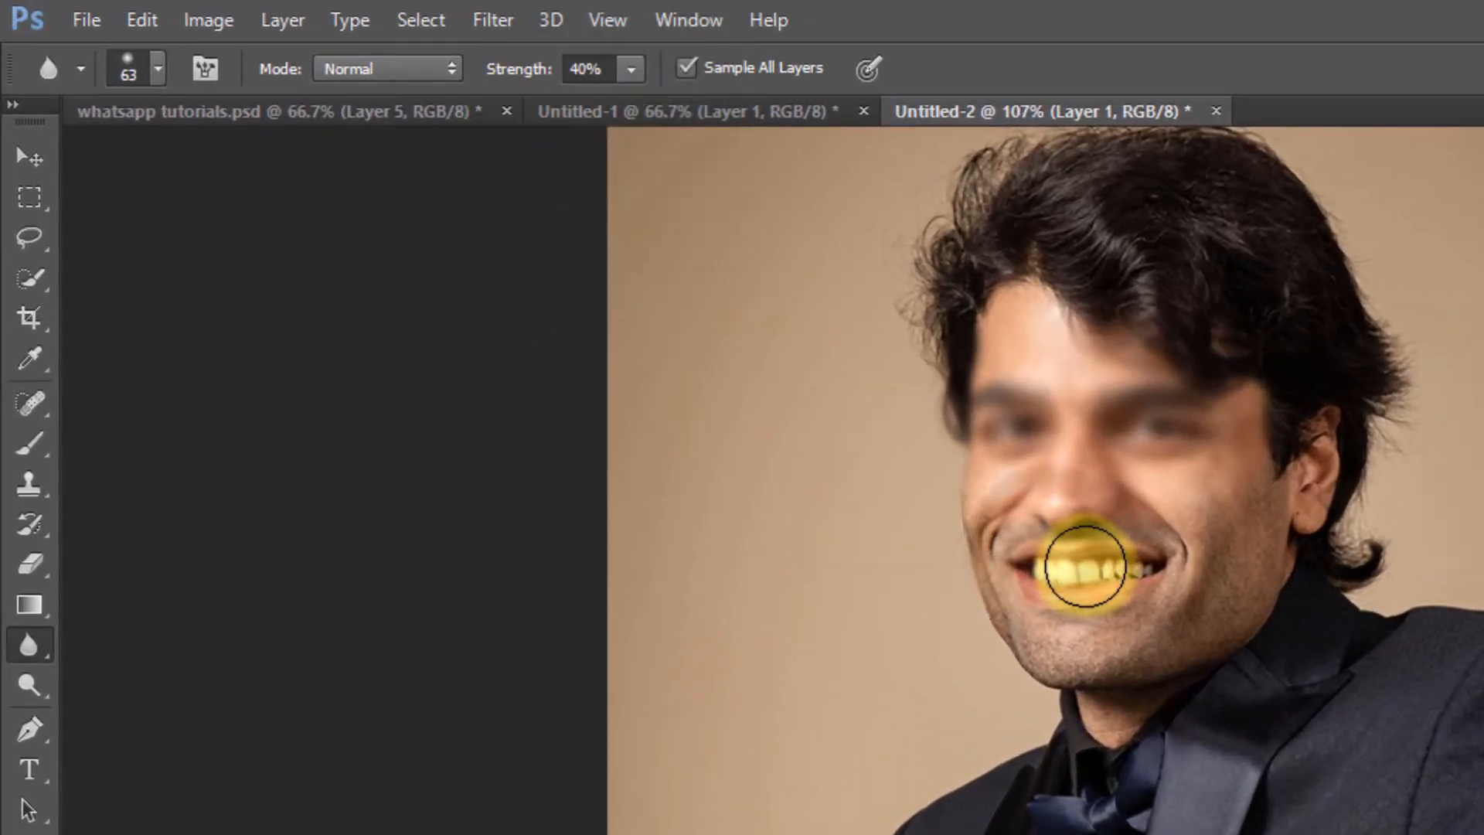
Blur the man's mouth and teeth at 40% strength
left_click_drag(1083, 567, 1051, 583)
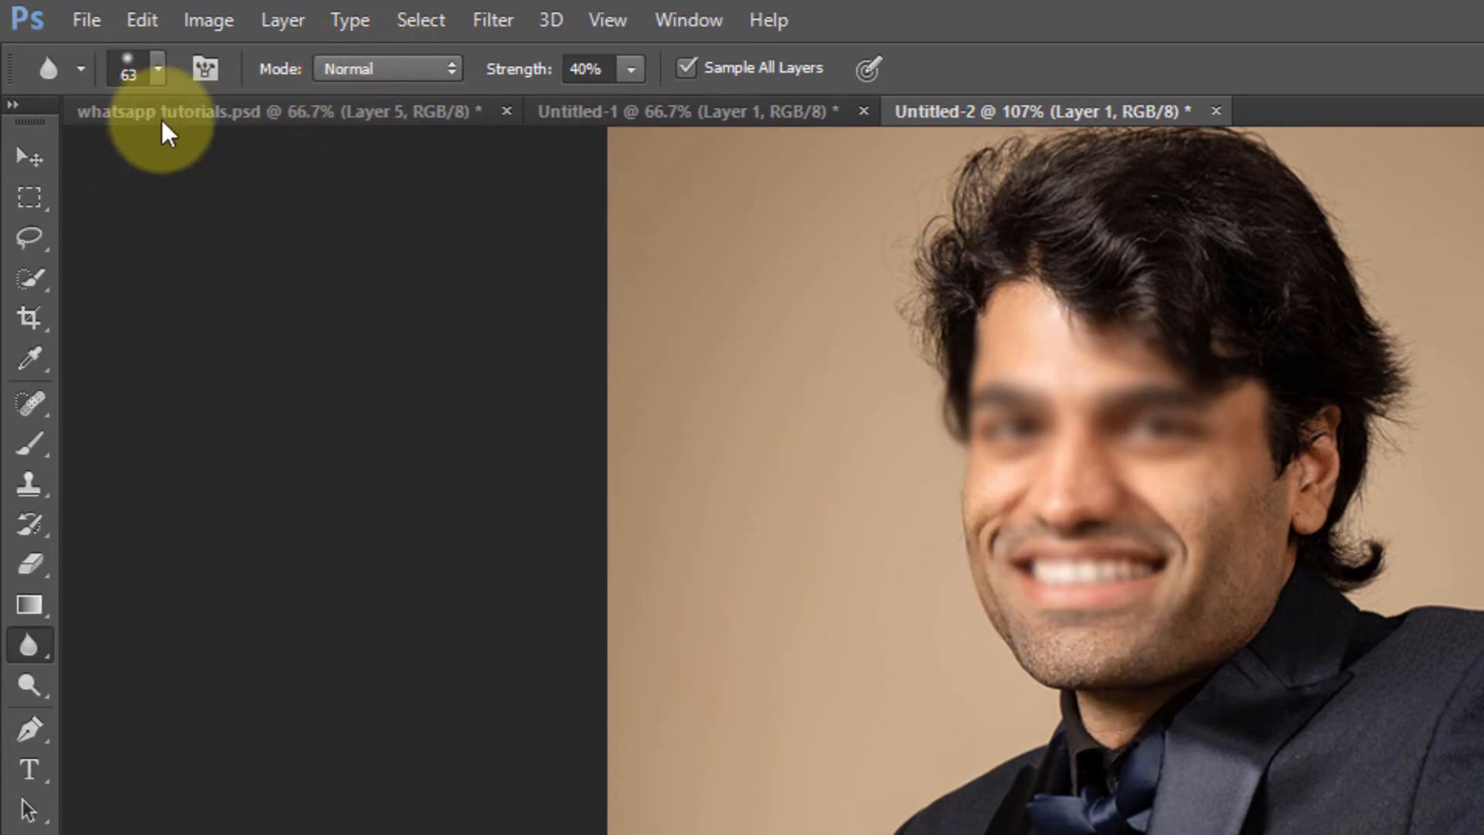
left_click(157, 68)
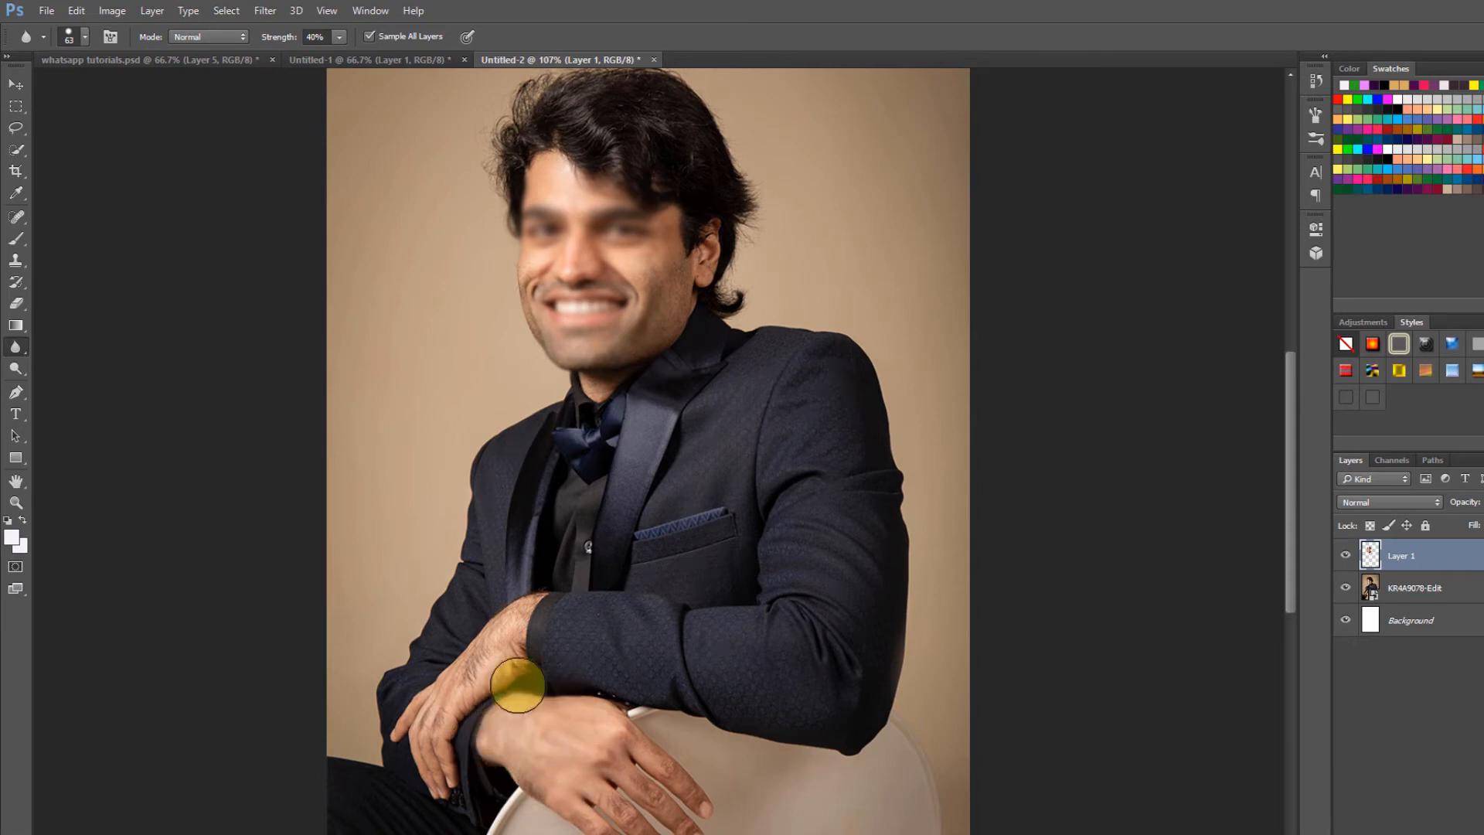
Enlarge the blur brush to size 99 and show the Mode blending list
left_click_drag(518, 686, 651, 776)
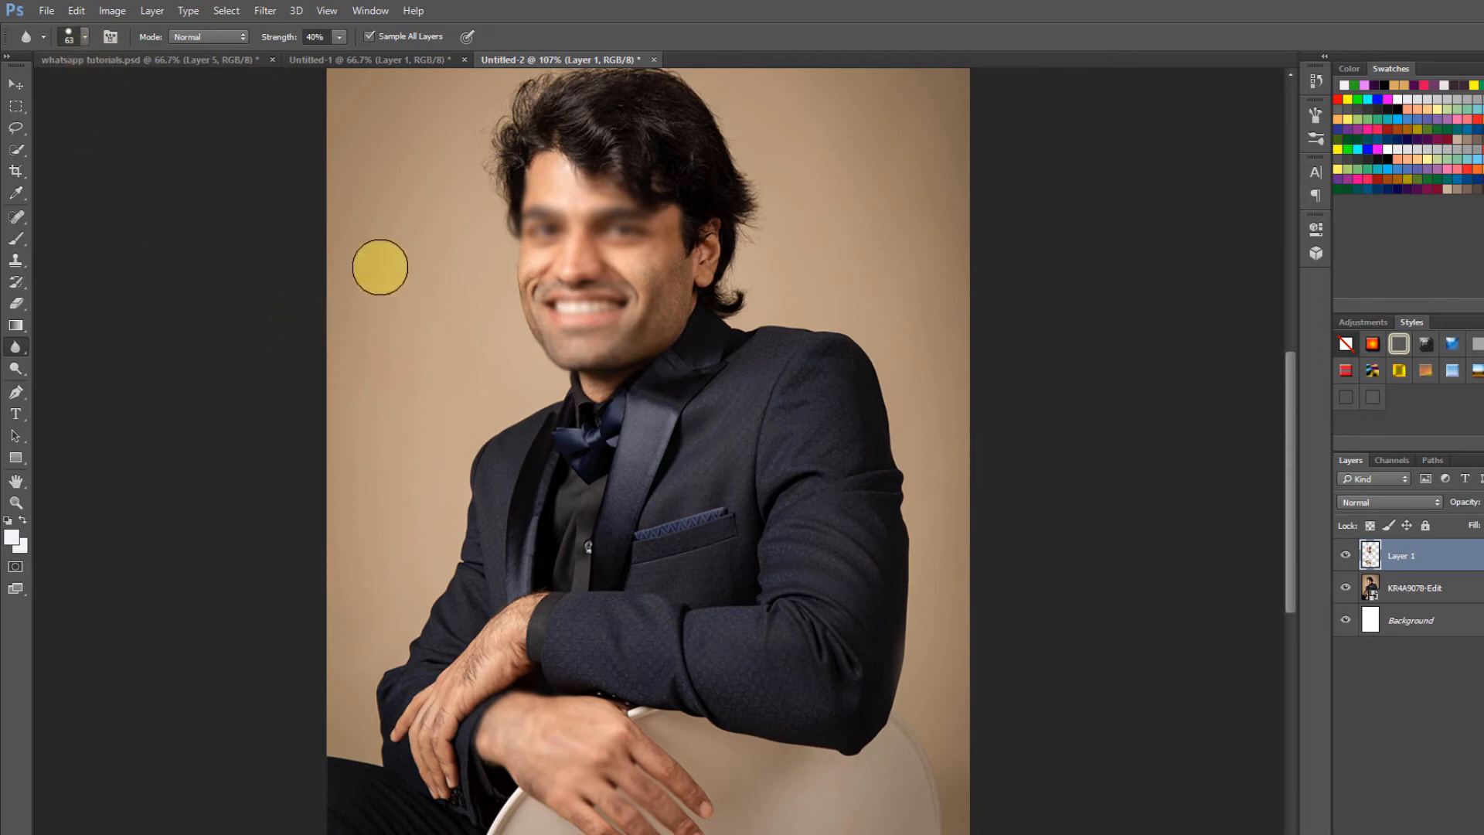
left_click(84, 37)
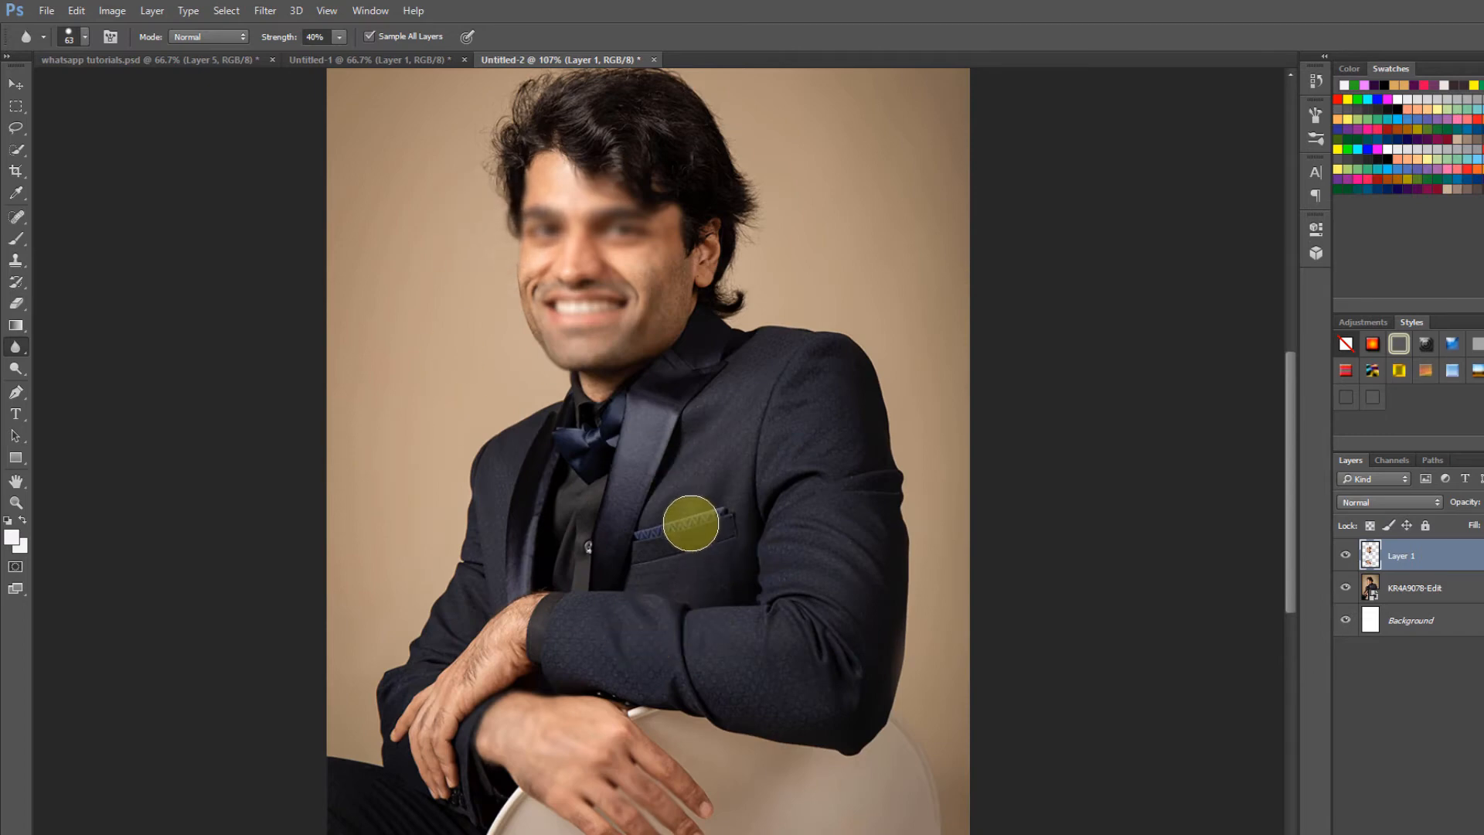
left_click(85, 37)
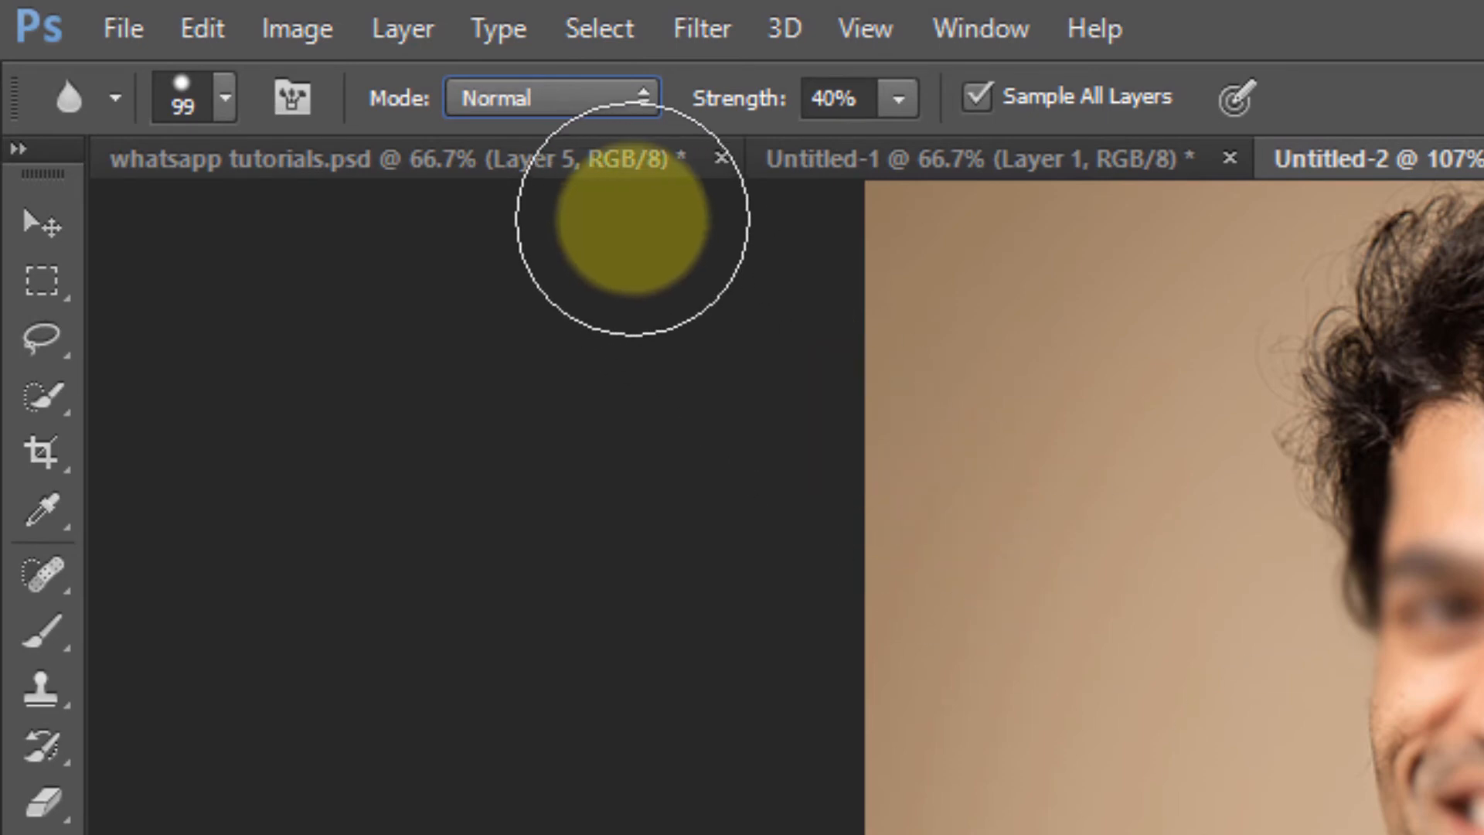
left_click(549, 96)
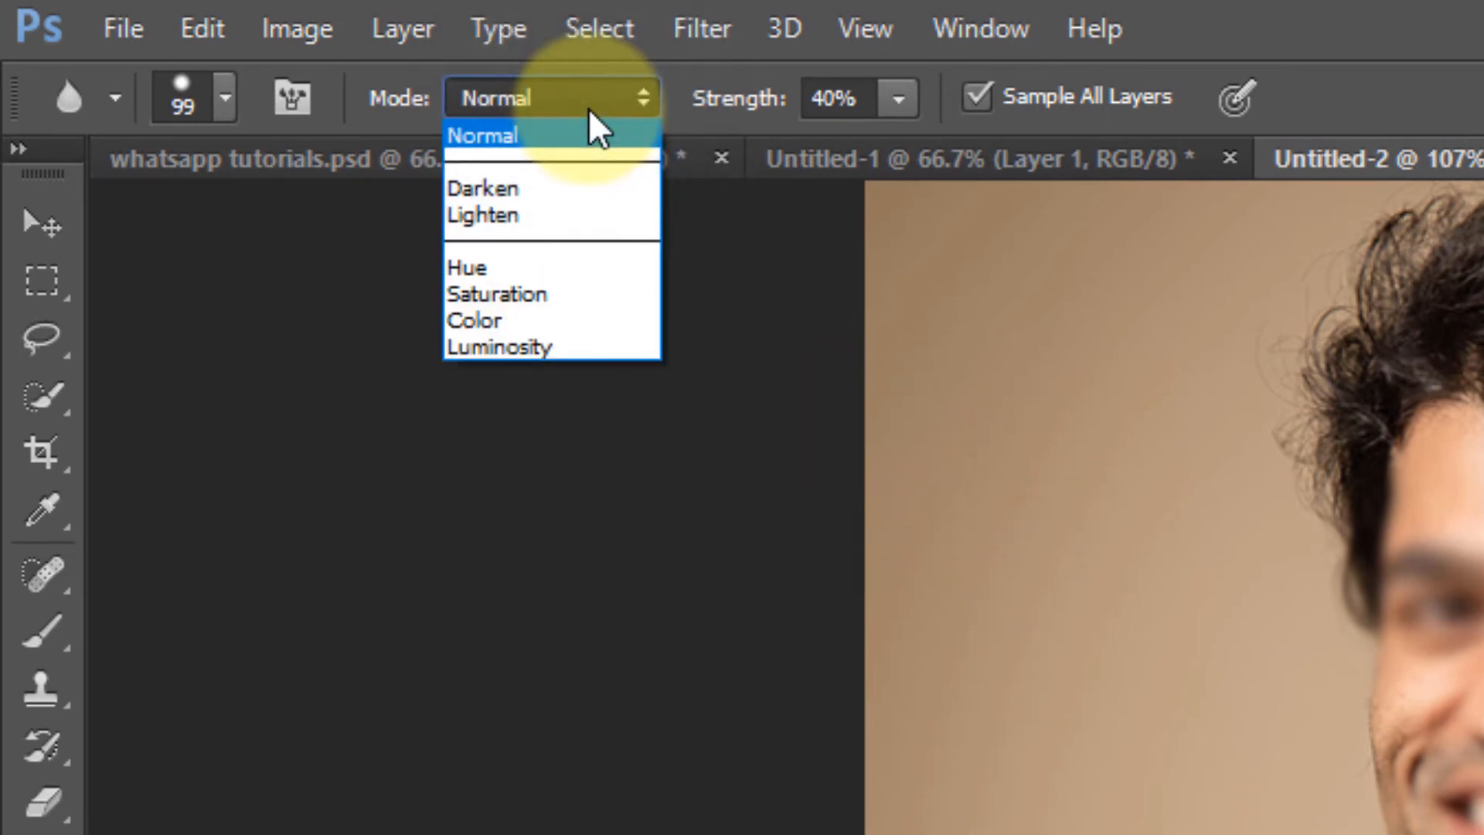